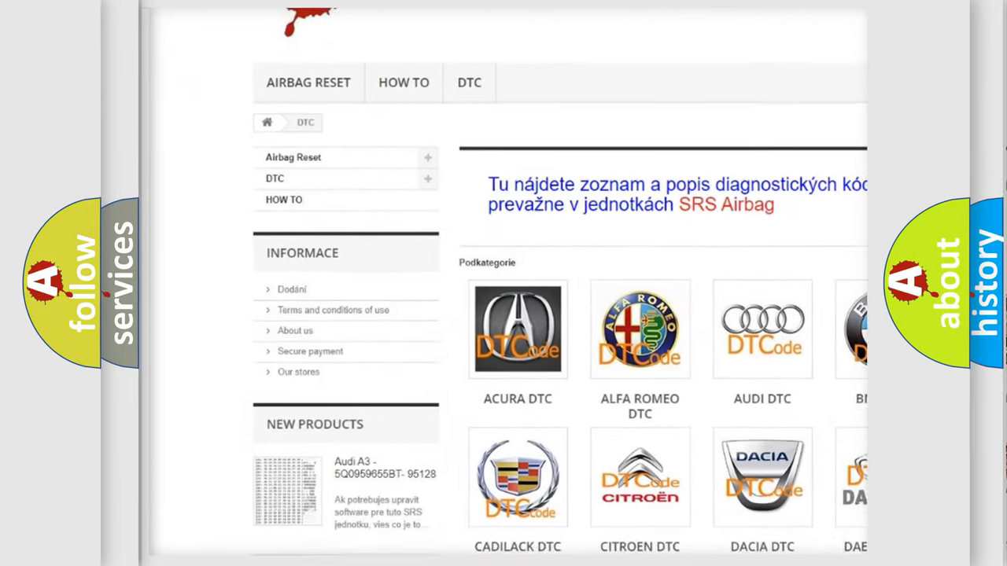
scroll(down, 3)
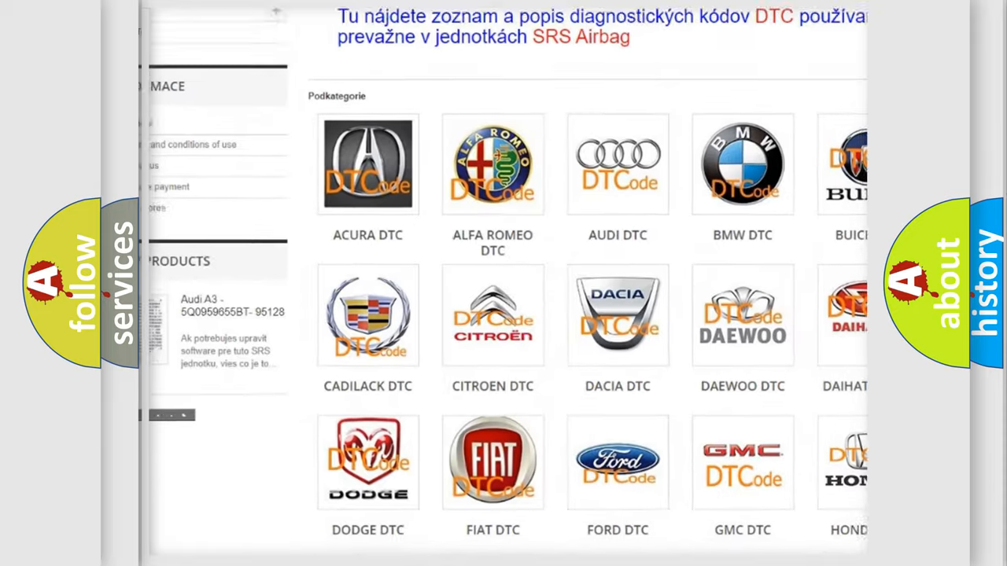
scroll(down, 3)
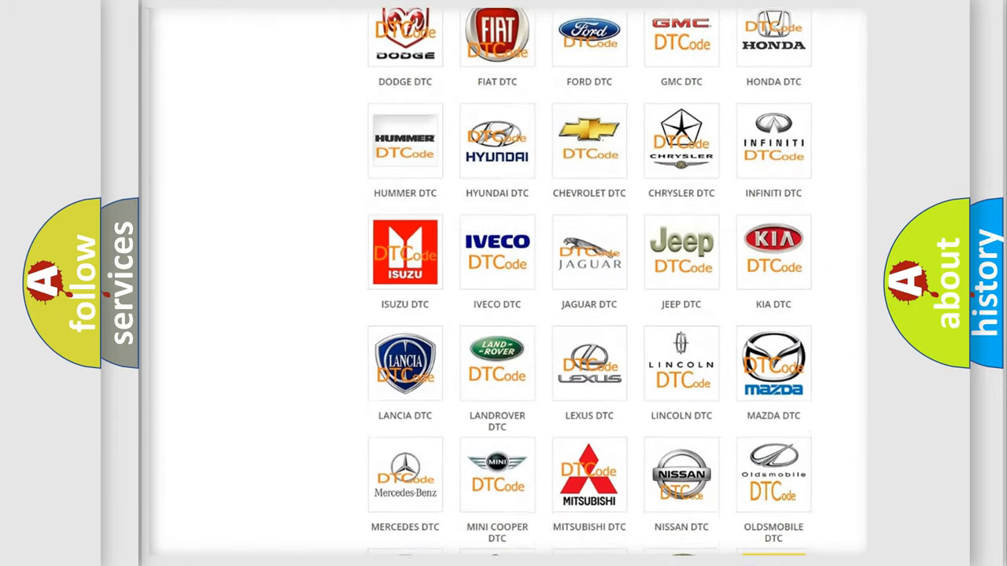
scroll(down, 3)
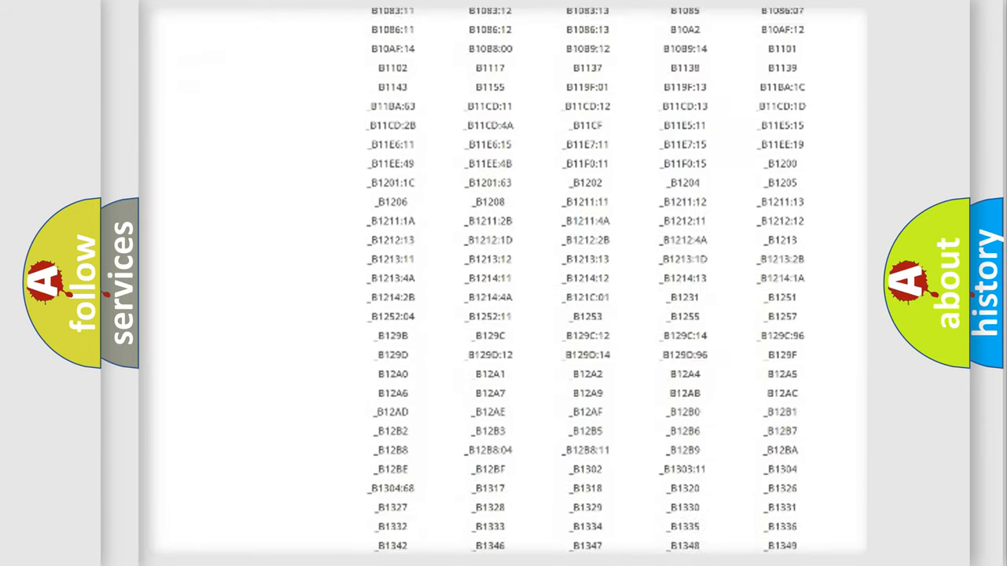
scroll(down, 3)
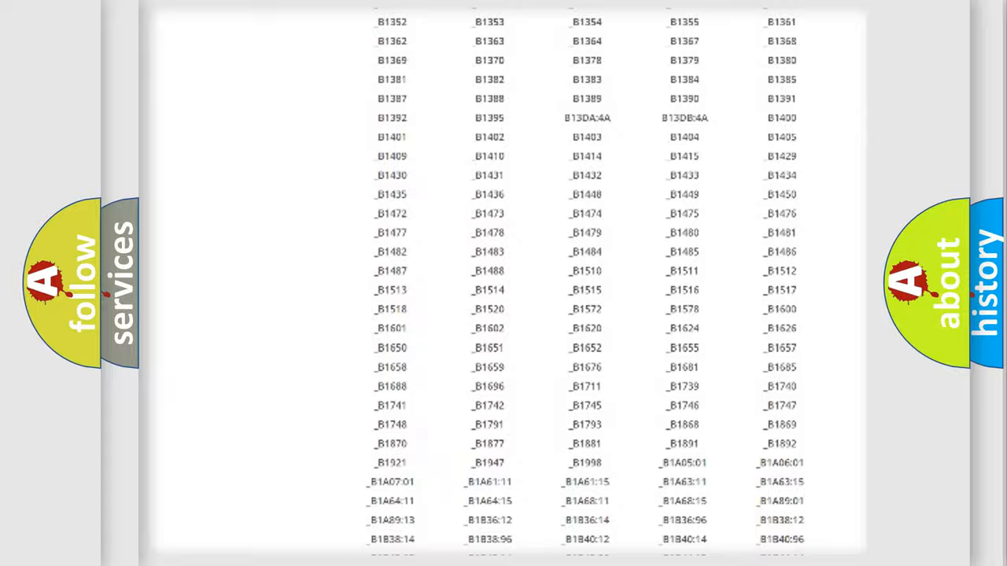